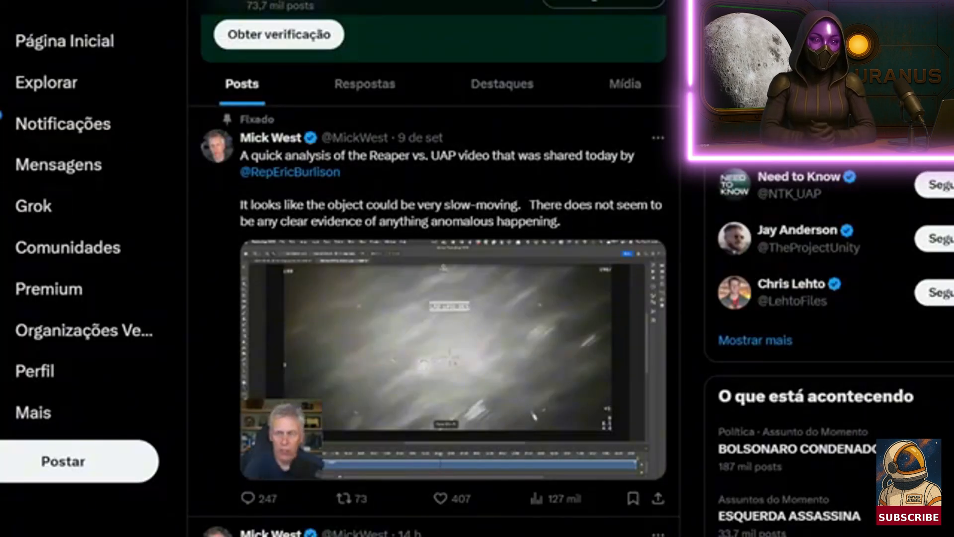
# Expand the video attached to Mick West's pinned Reaper vs. UAP post
pyautogui.click(445, 363)
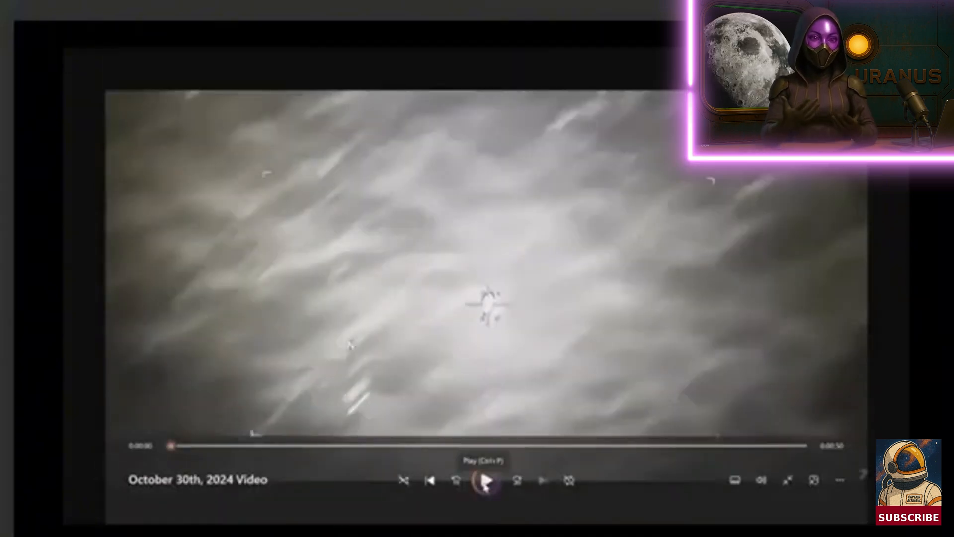
# Play the October 30th, 2024 footage of the object over the clouds
pyautogui.click(487, 488)
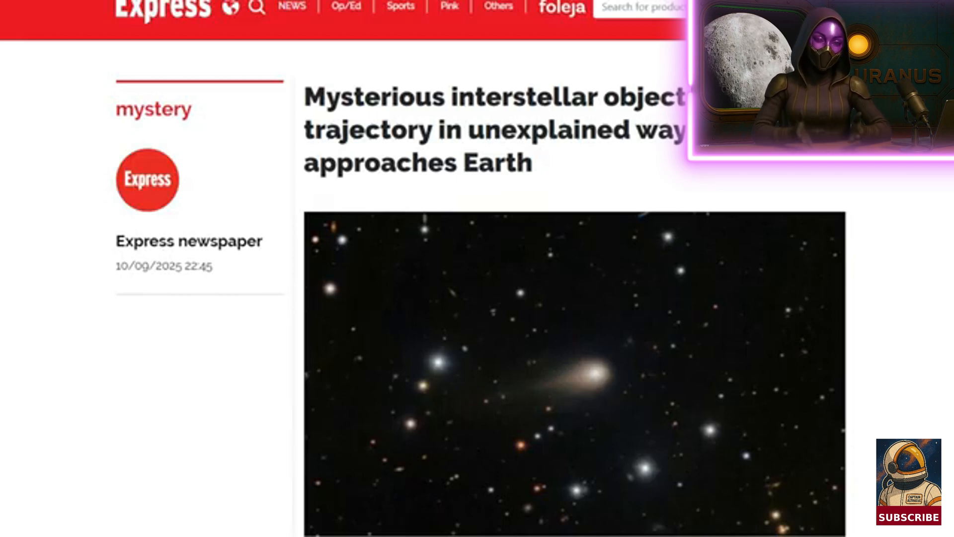
pyautogui.scroll(-3)
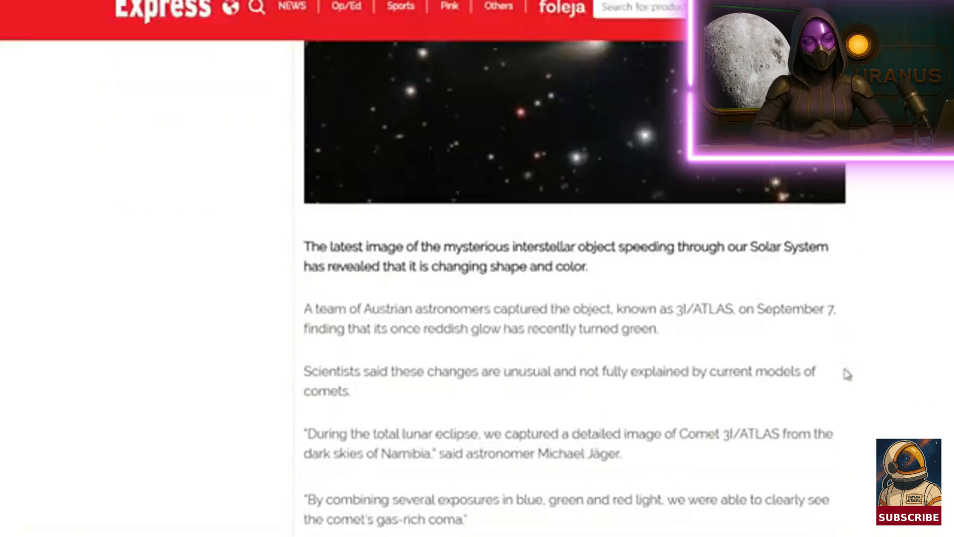
pyautogui.scroll(3)
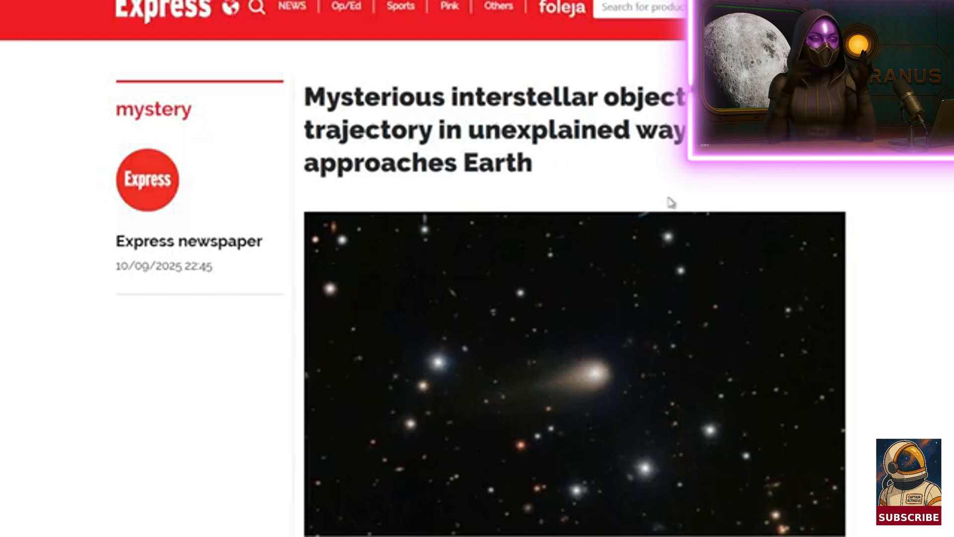
pyautogui.scroll(-3)
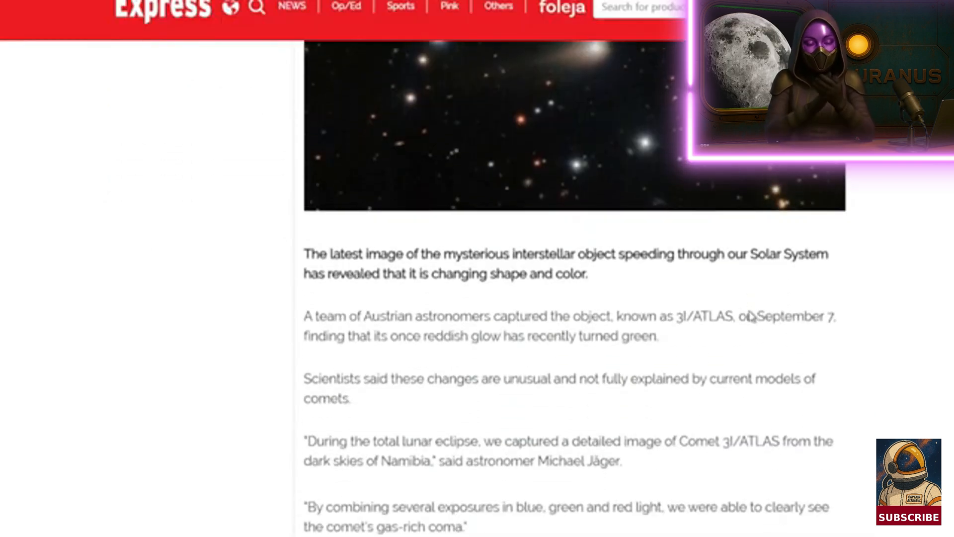